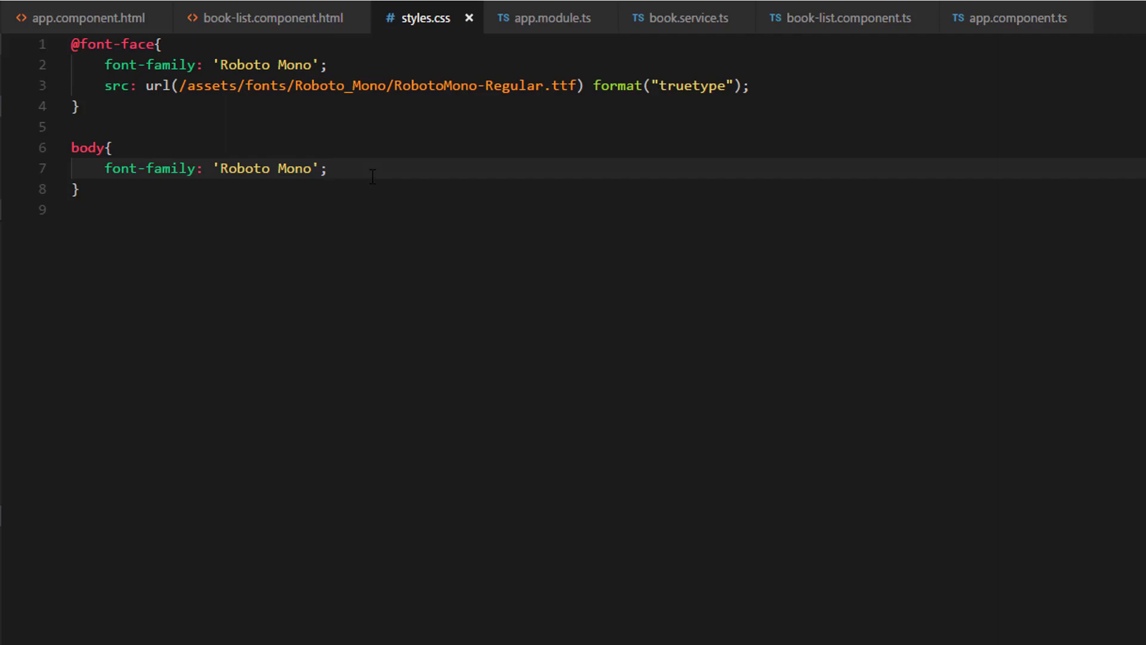
# Step: Replace the body selector with h1 so the Roboto Mono rule targets h1 headings
pyautogui.doubleClick(86, 147)
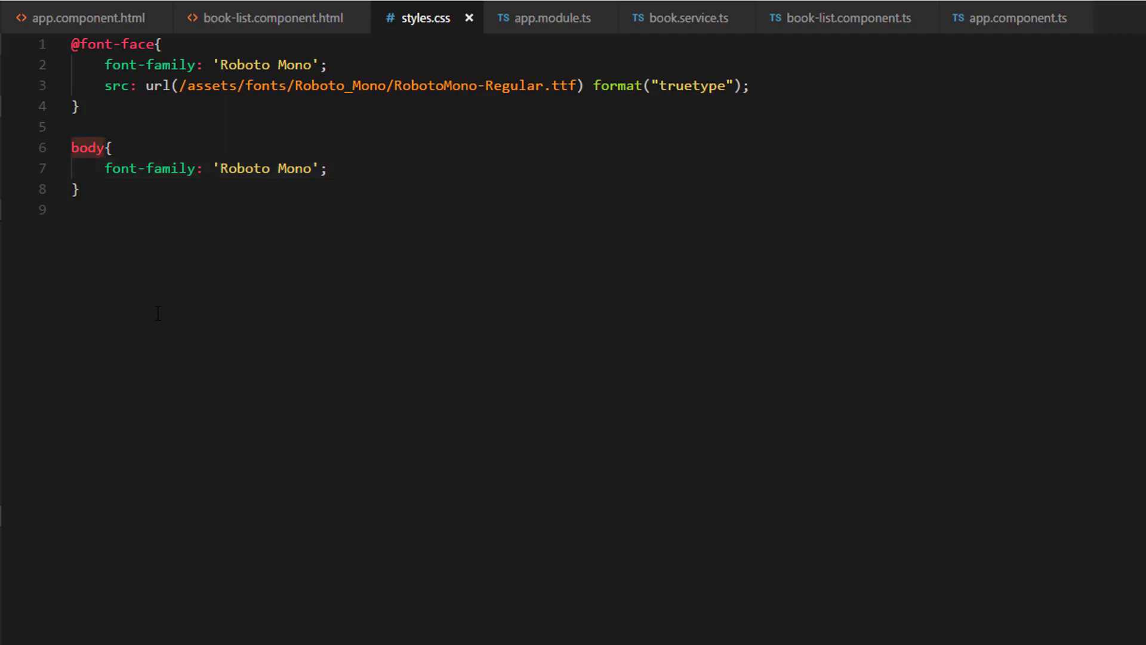
pyautogui.write('h1')
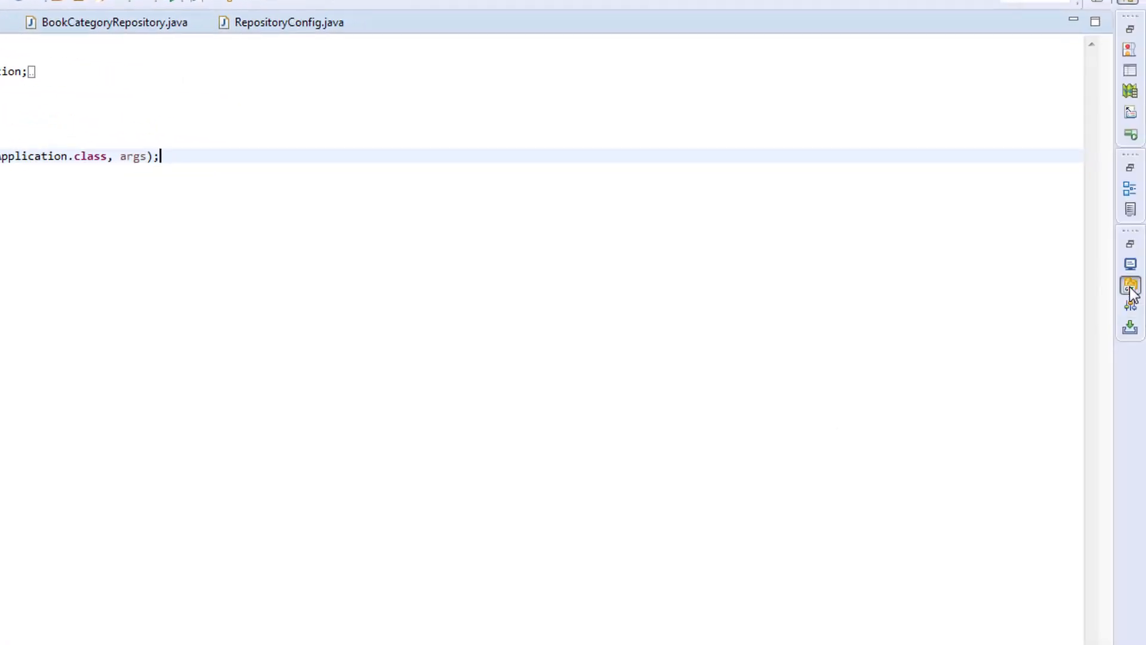
# Step: Show Git Repositories and expand online-bookstore's Working Tree to reveal its folders and .gitignore
pyautogui.click(1129, 285)
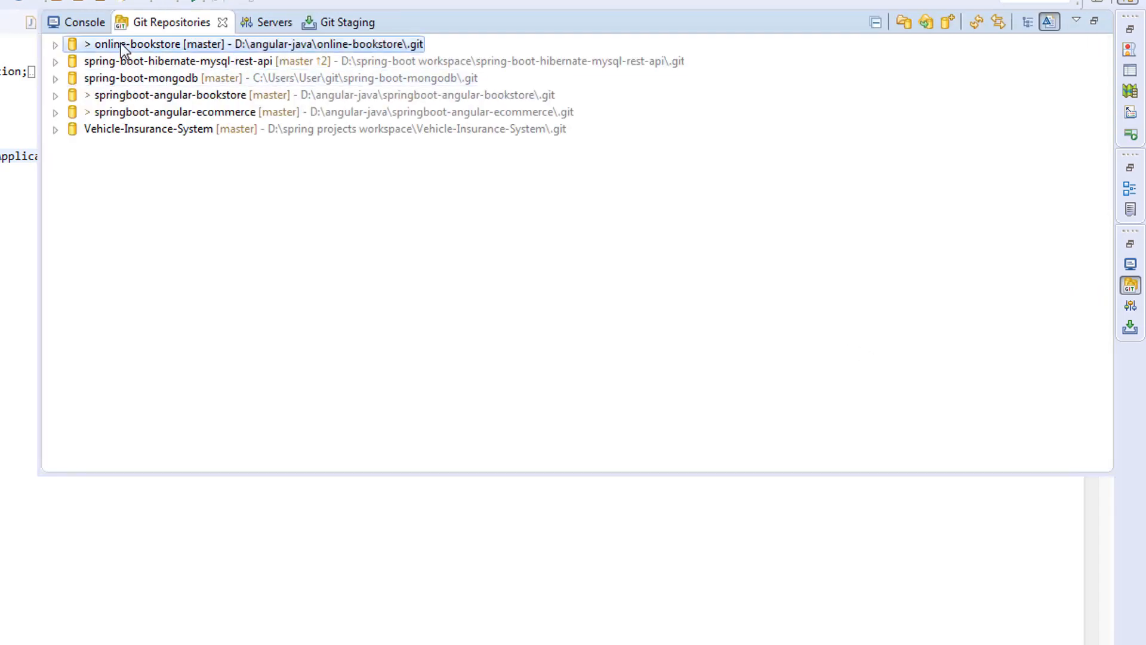
pyautogui.click(55, 44)
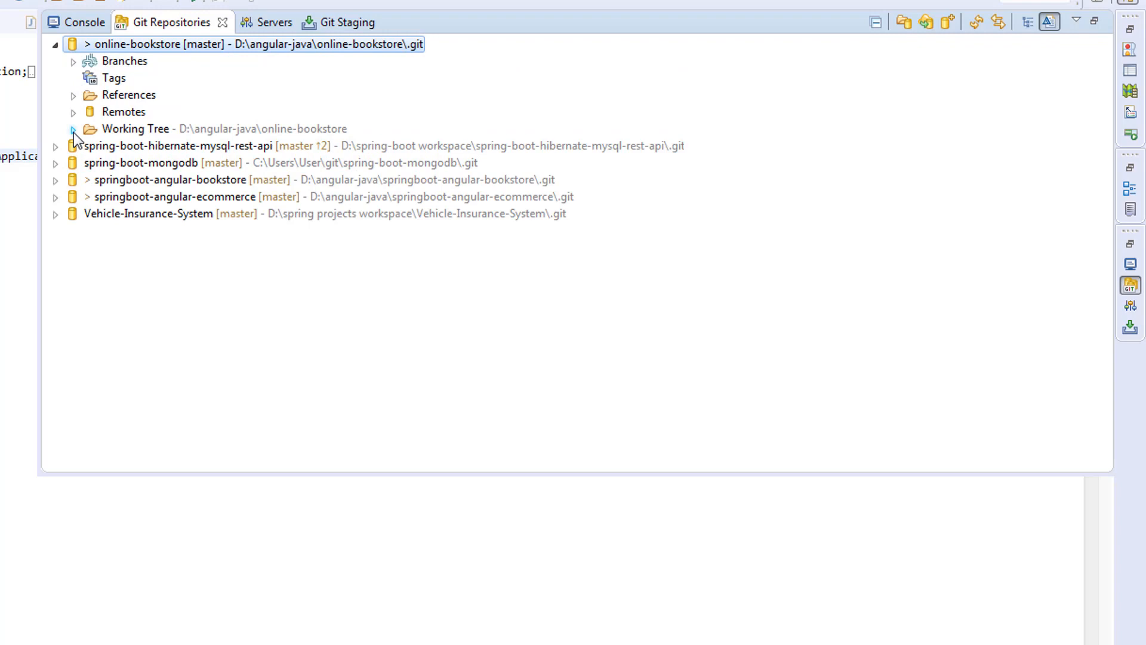
pyautogui.click(72, 128)
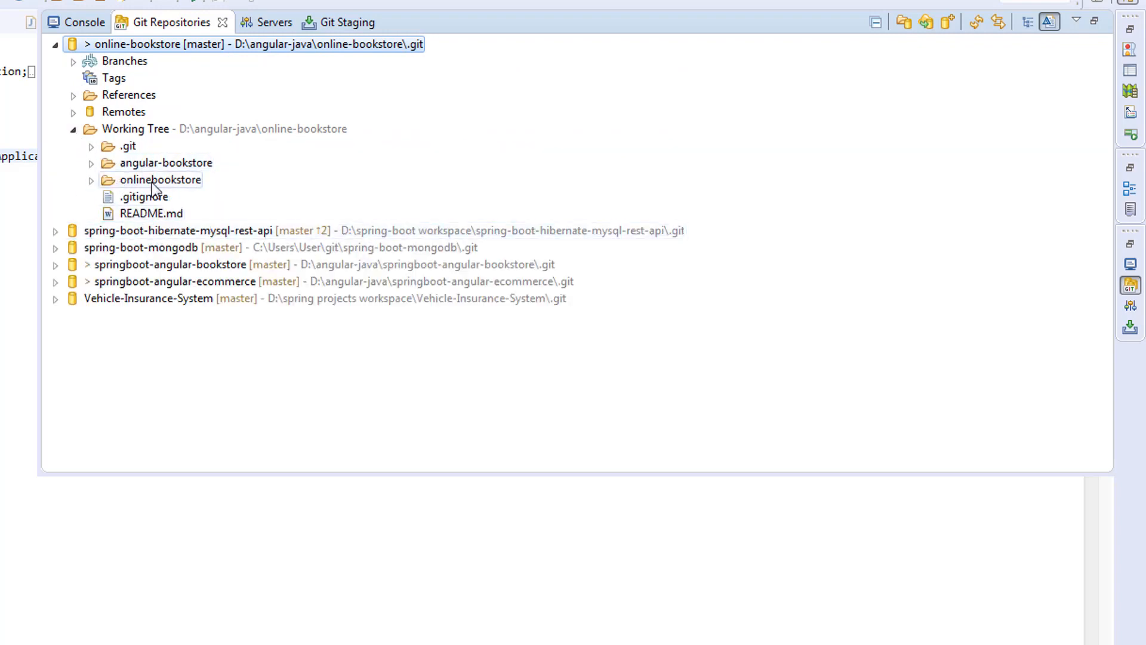
pyautogui.click(159, 180)
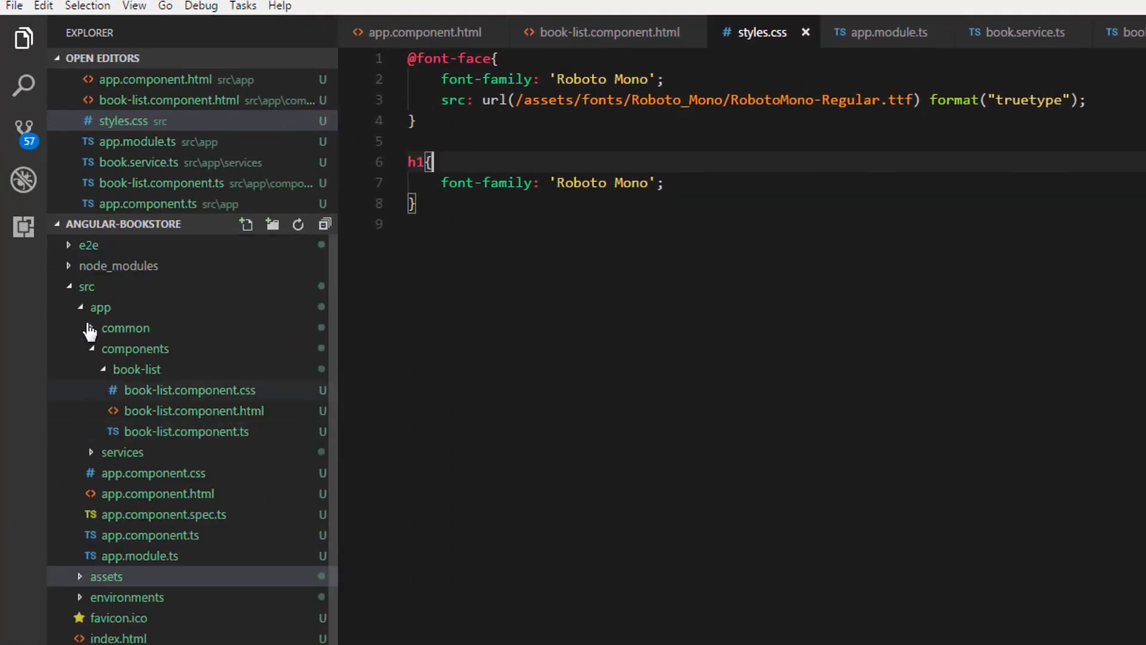
# Step: Collapse src so angular-bookstore's root files, node_modules and .gitignore, are listed
pyautogui.click(86, 285)
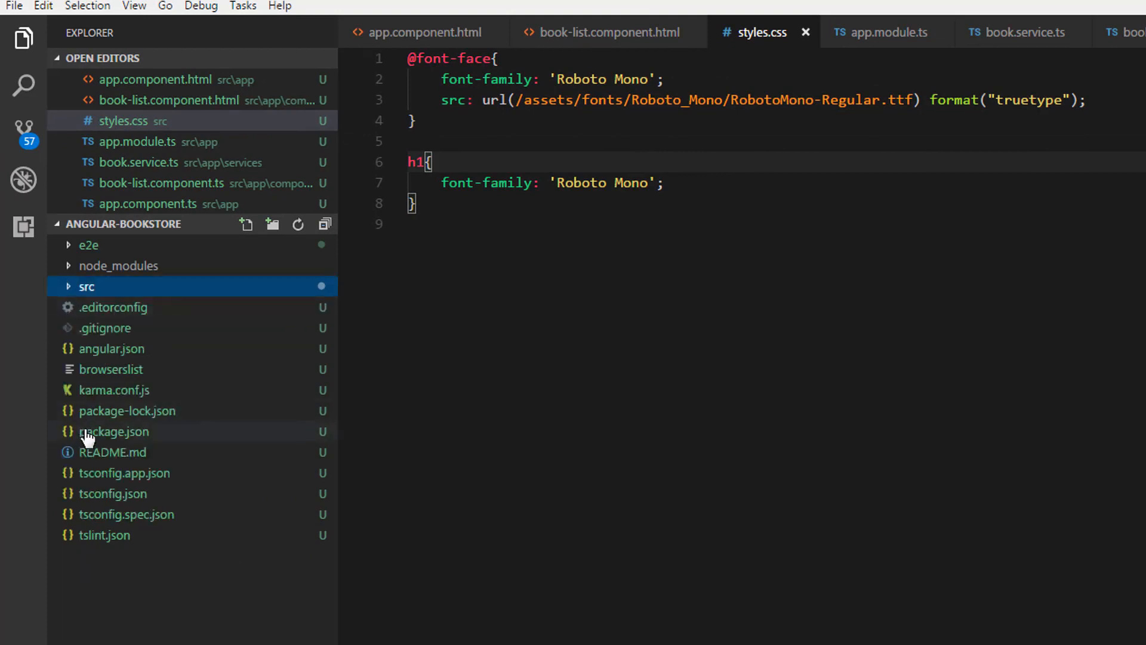
pyautogui.moveTo(226, 343)
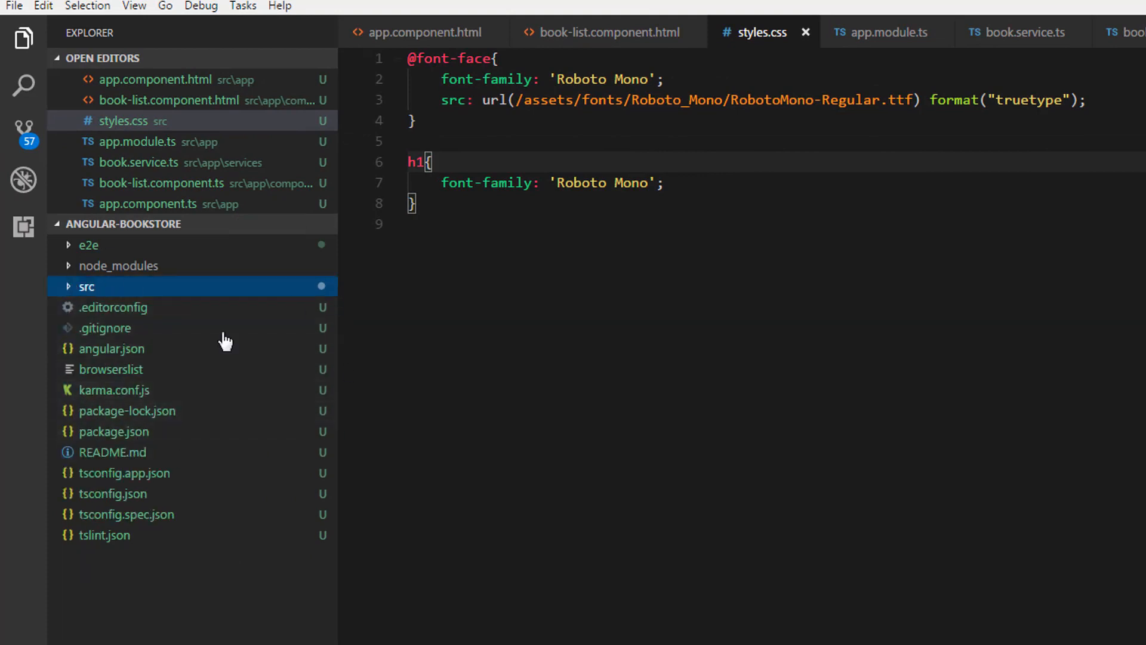
pyautogui.click(86, 285)
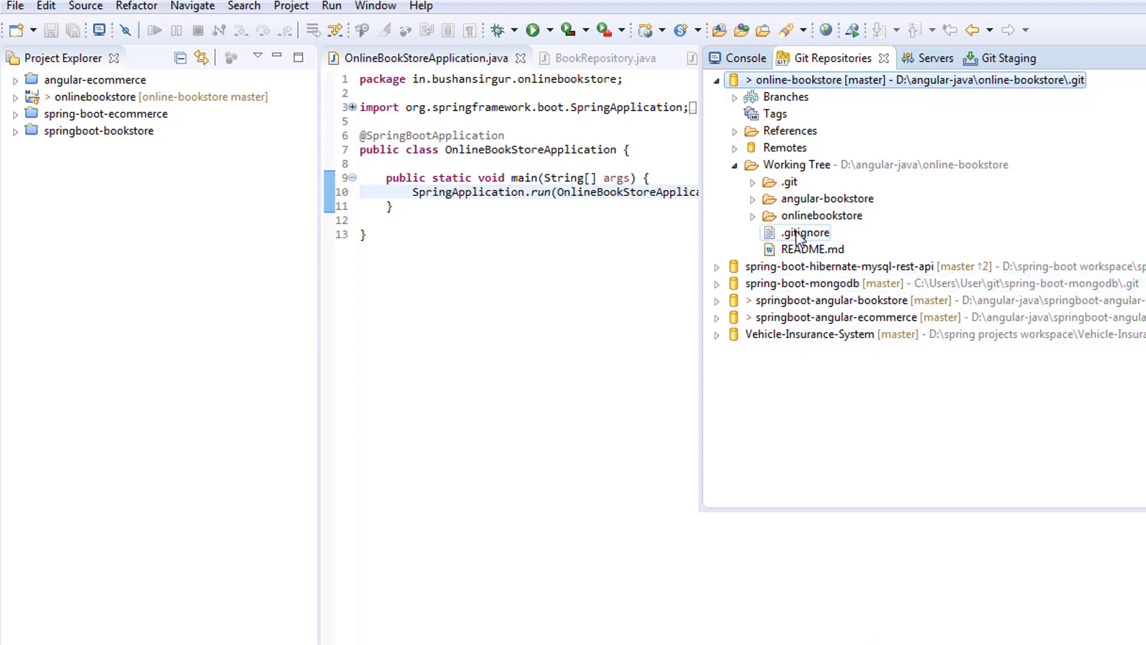
# Step: Add the line /angular-bookstore/node_modules/ at the end of the repository's .gitignore
pyautogui.doubleClick(804, 233)
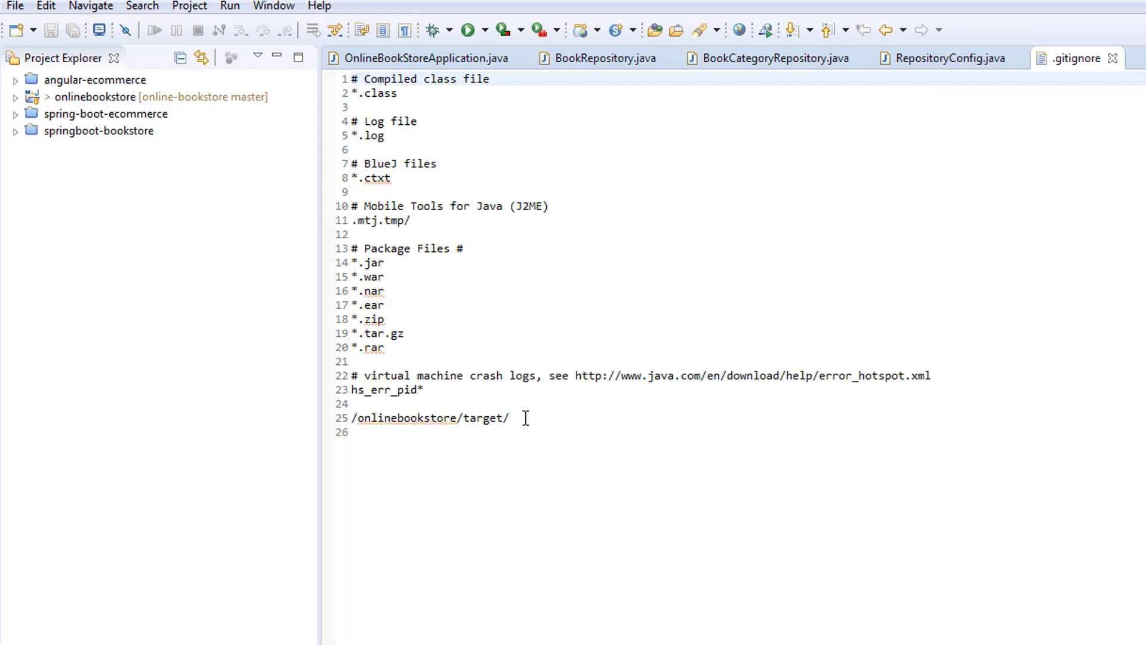
pyautogui.click(512, 418)
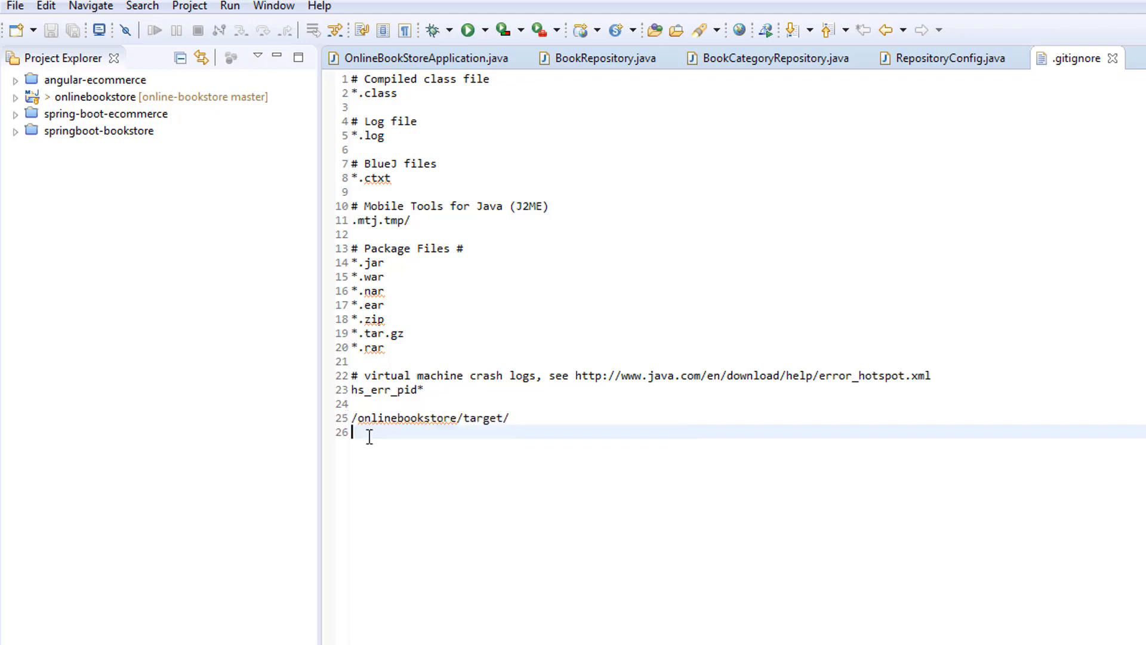
pyautogui.write('/')
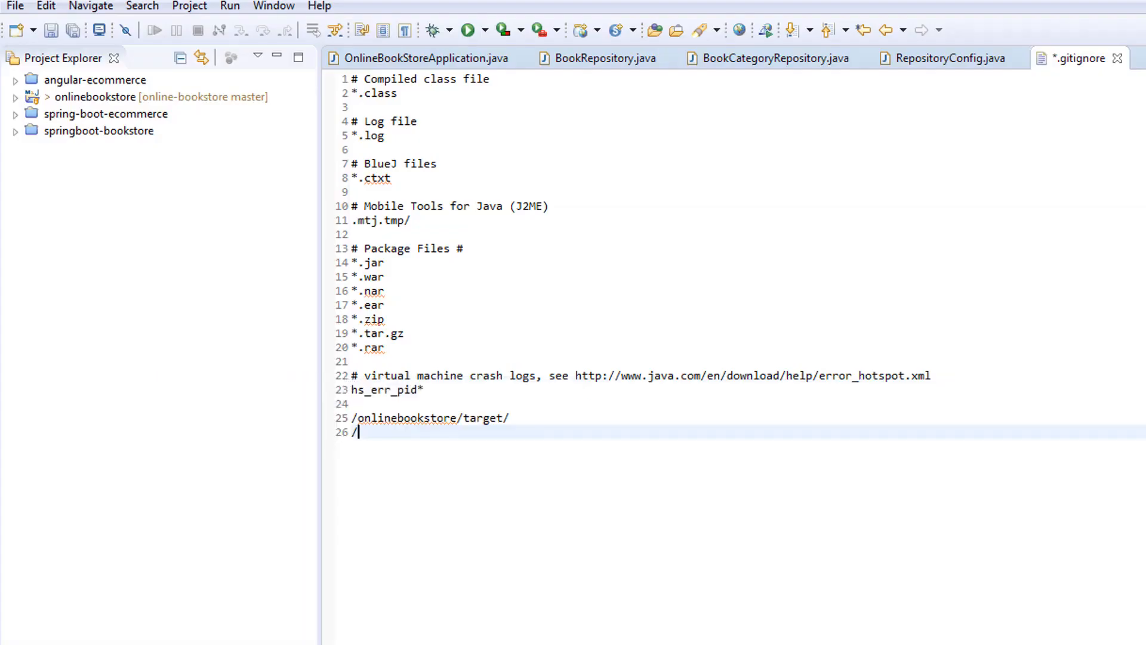
pyautogui.click(826, 57)
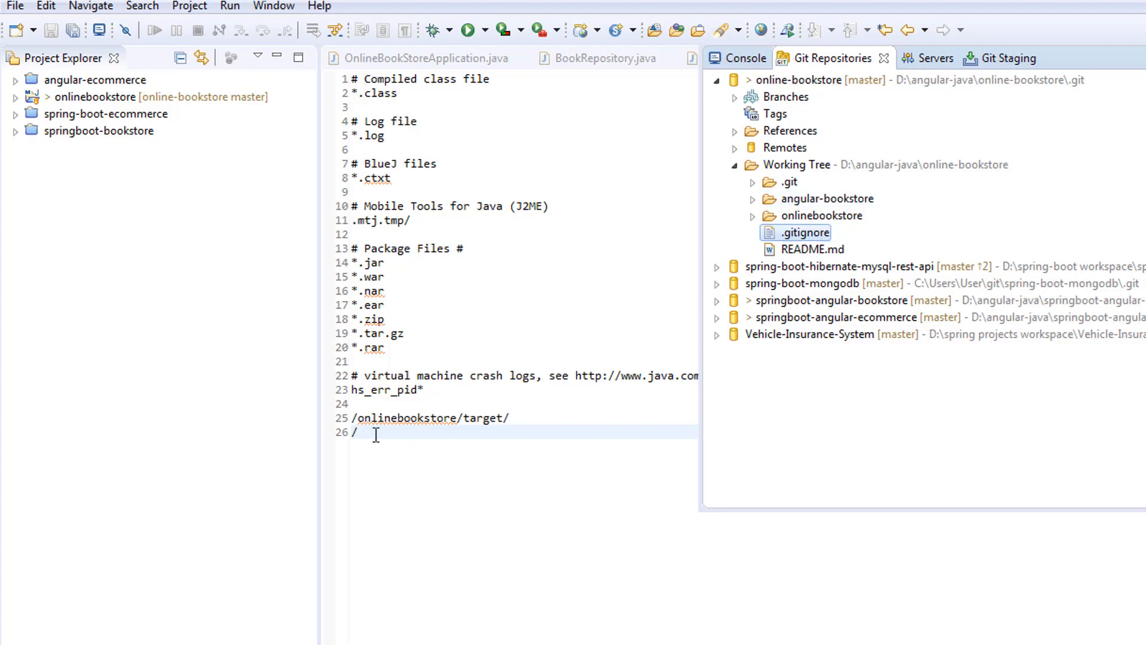
pyautogui.write('angular')
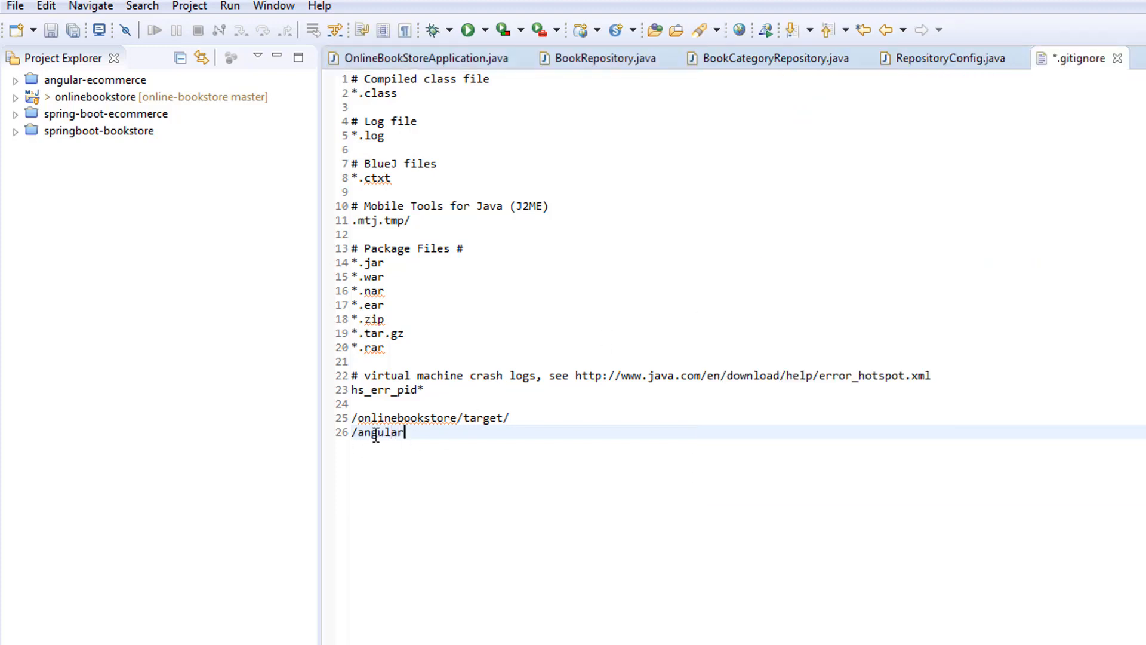
pyautogui.write('-bookstor')
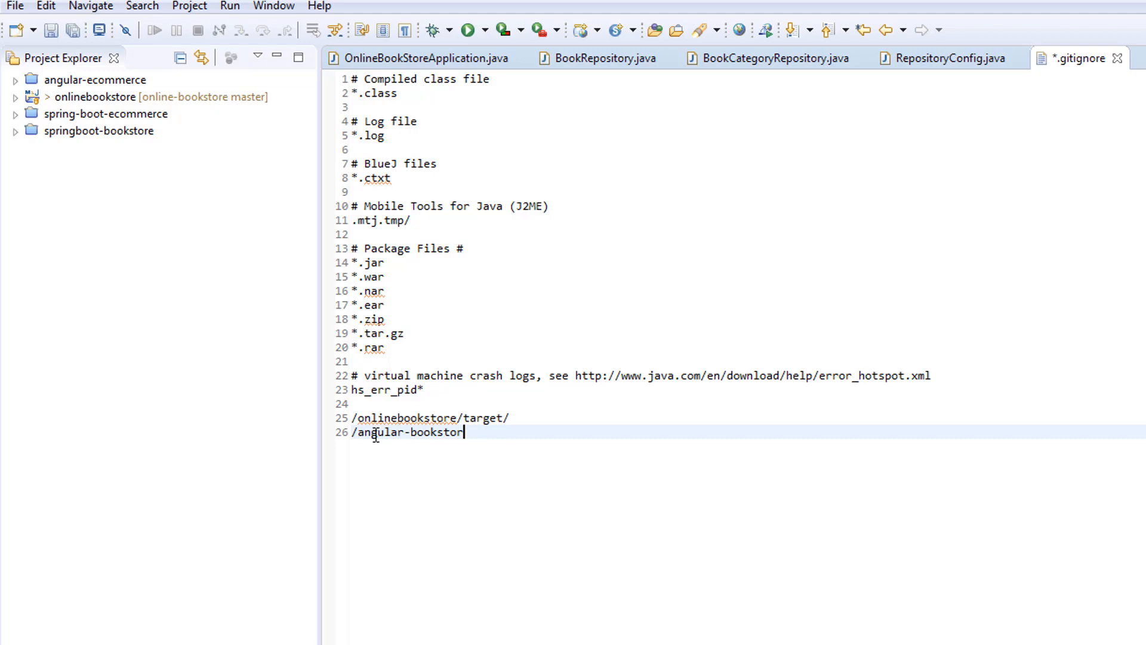
pyautogui.write('/nod')
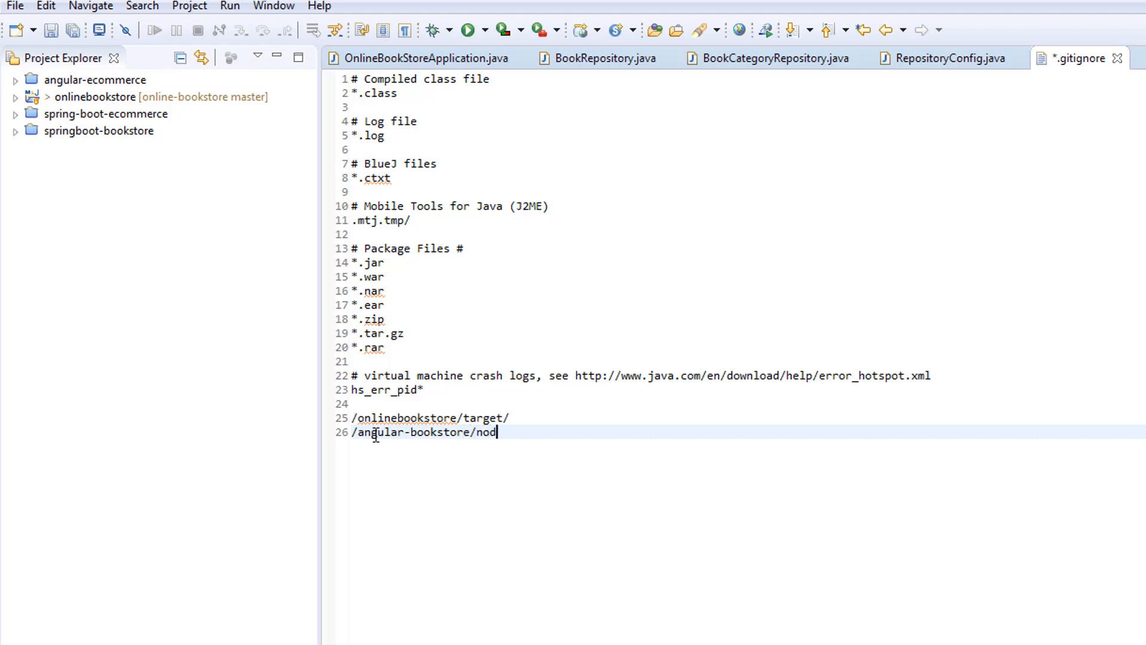
pyautogui.write('e_module')
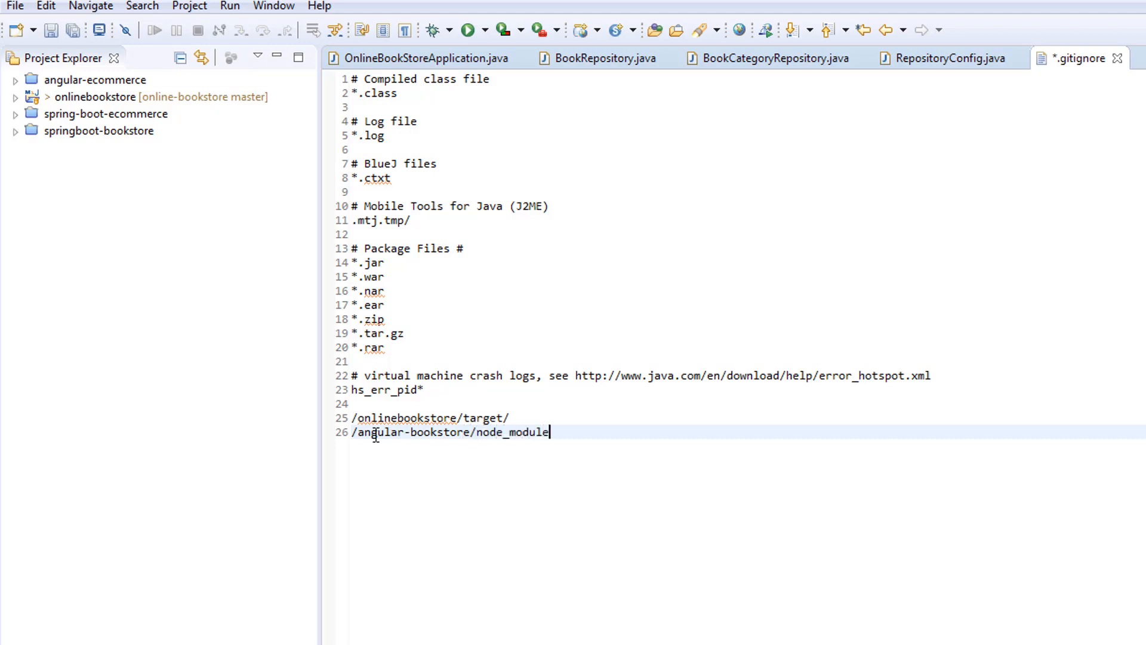
pyautogui.write('s/')
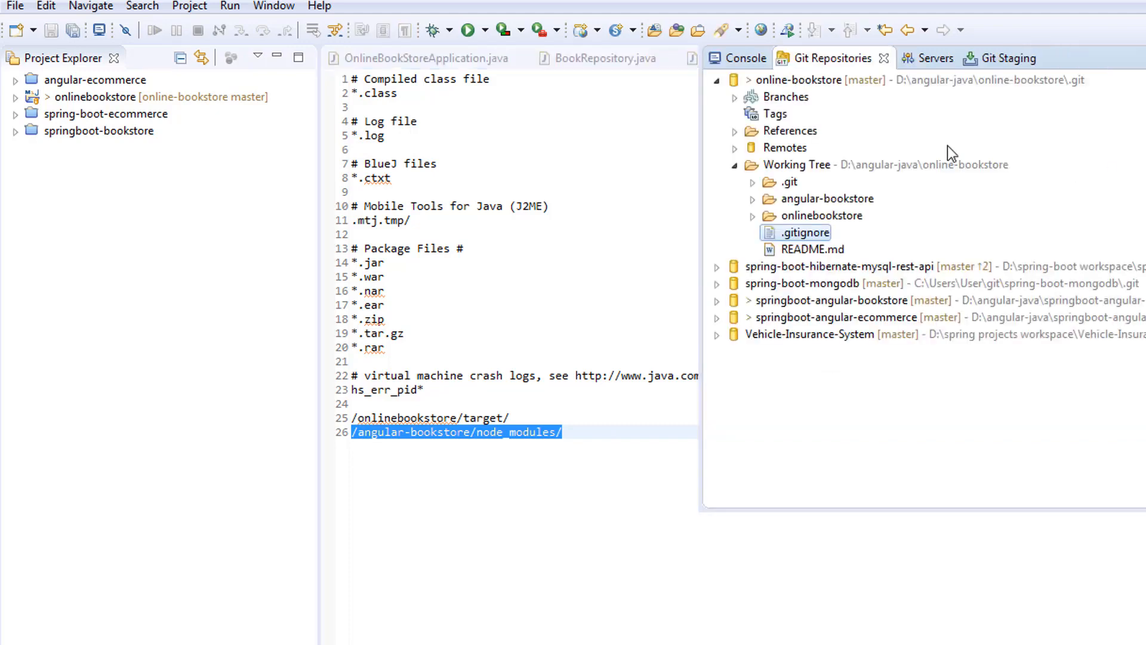
pyautogui.moveTo(793, 210)
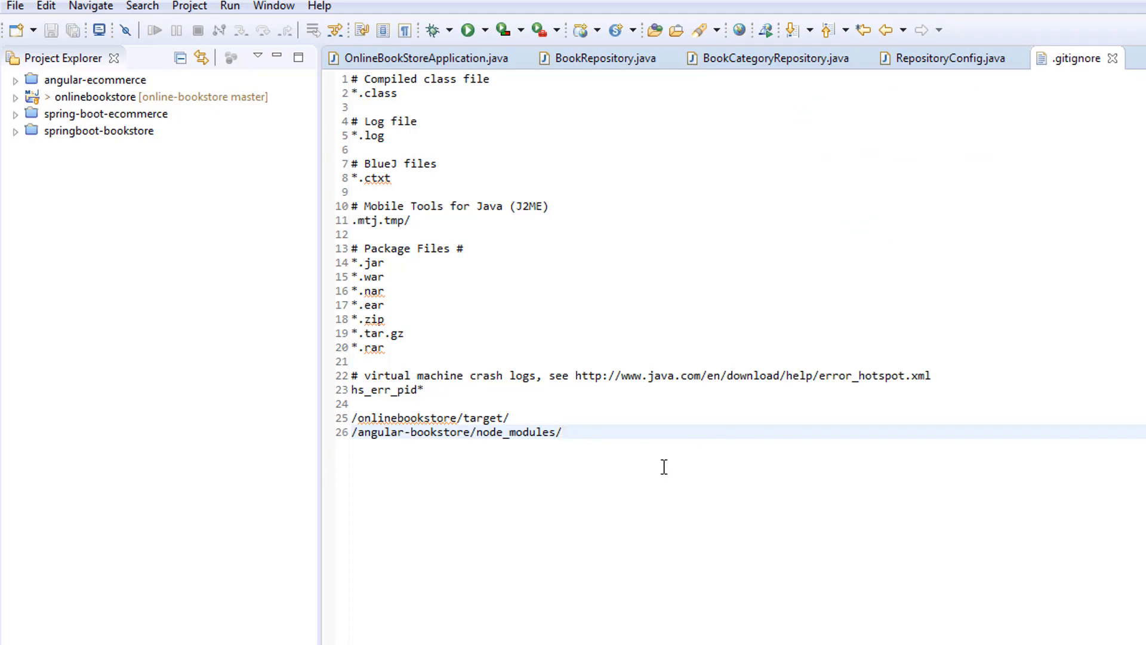
pyautogui.click(828, 58)
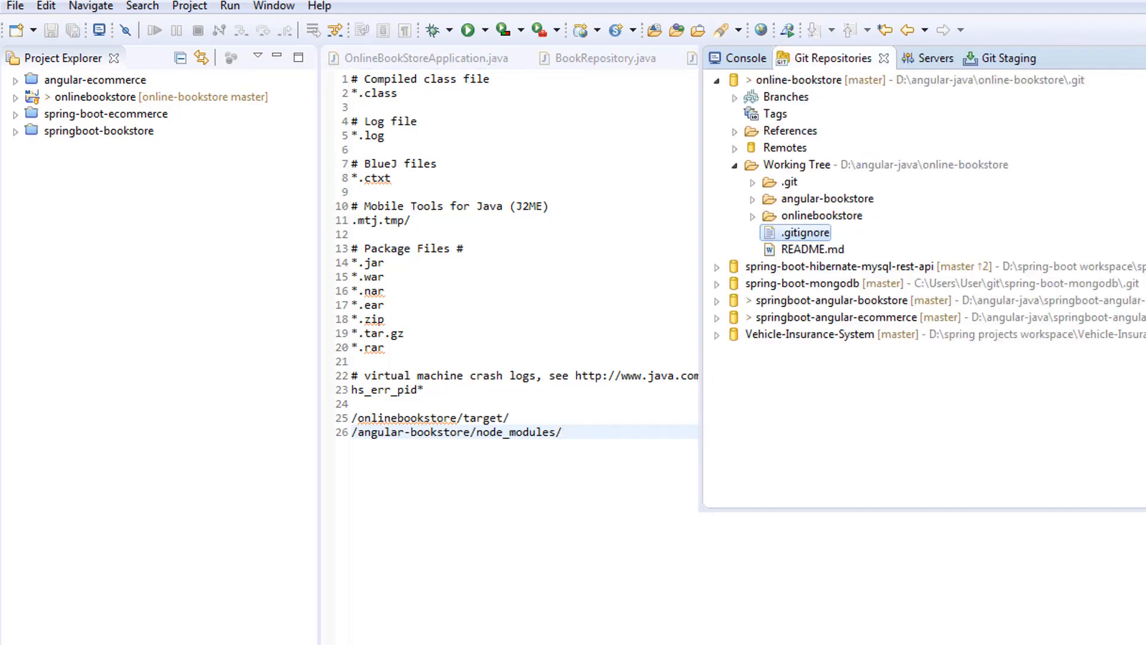
# Step: Start a commit on the online-bookstore repository, bringing up Git Staging with 58 unstaged changes
pyautogui.click(797, 80)
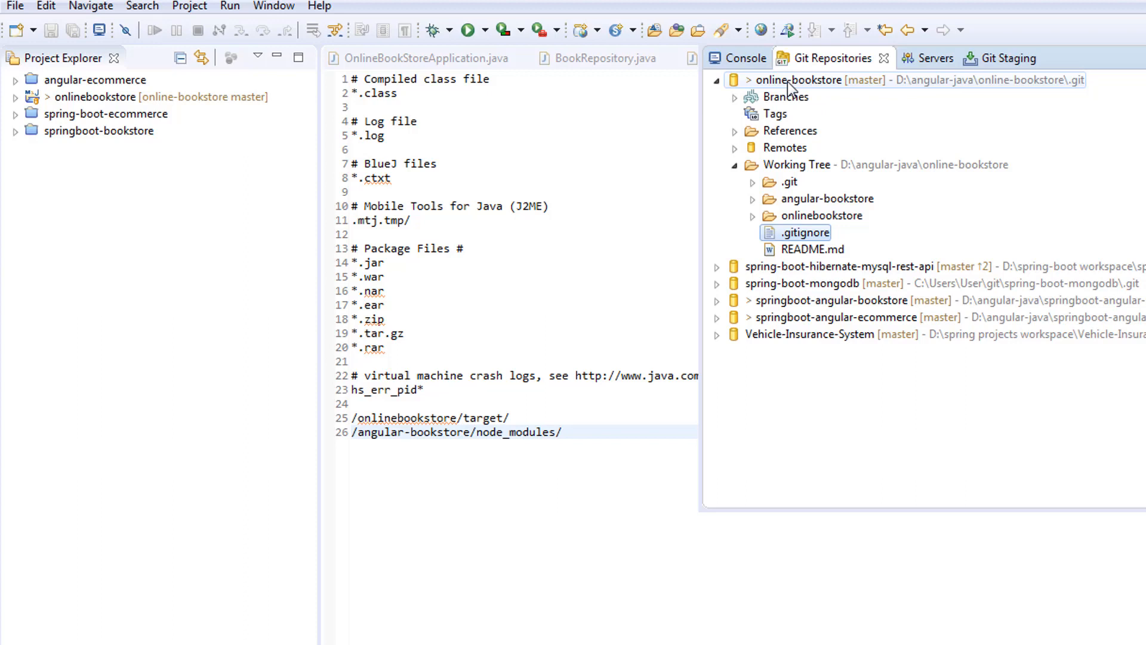
pyautogui.rightClick(803, 80)
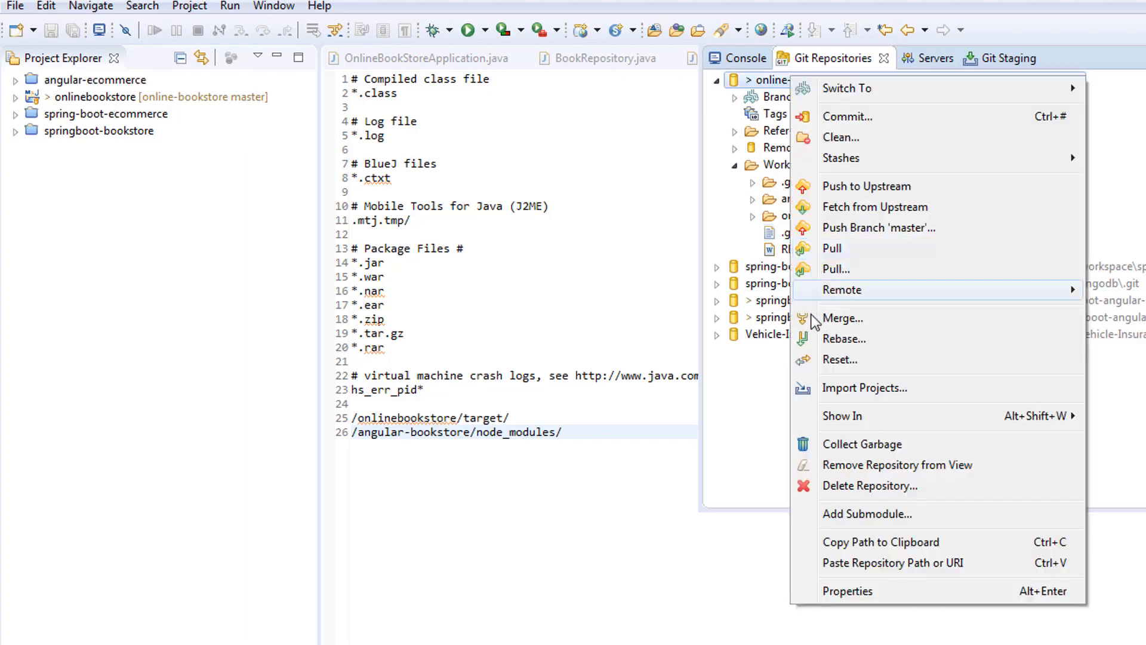
pyautogui.moveTo(847, 117)
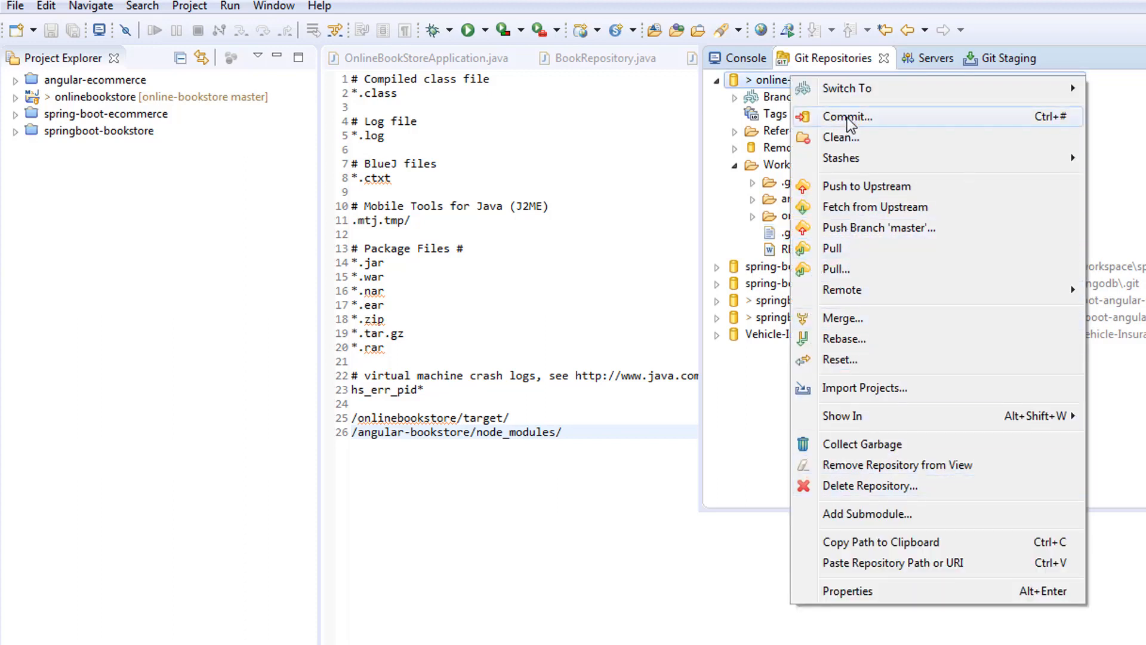
pyautogui.click(845, 115)
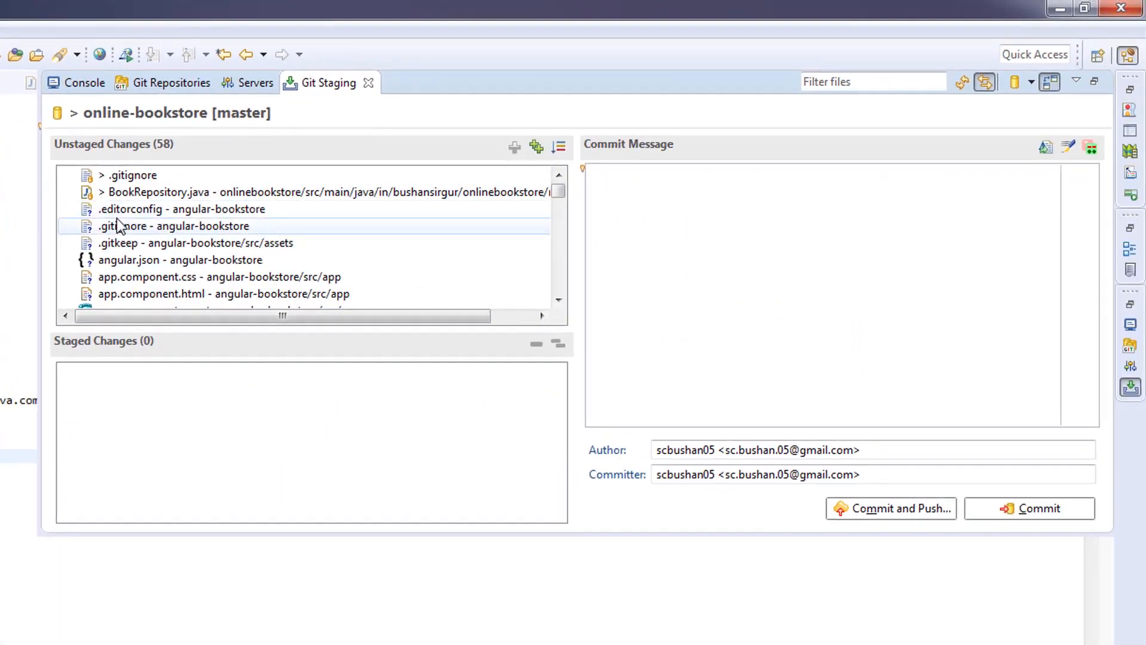
# Step: Add all 58 unstaged files of online-bookstore to the index
pyautogui.click(182, 209)
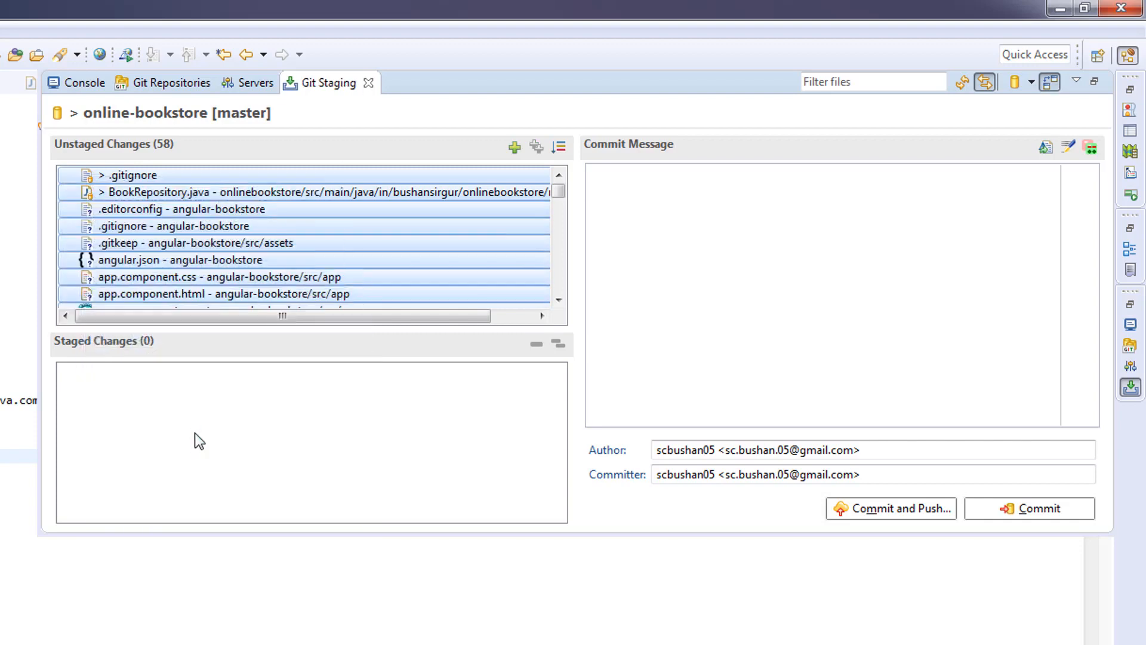
pyautogui.click(536, 147)
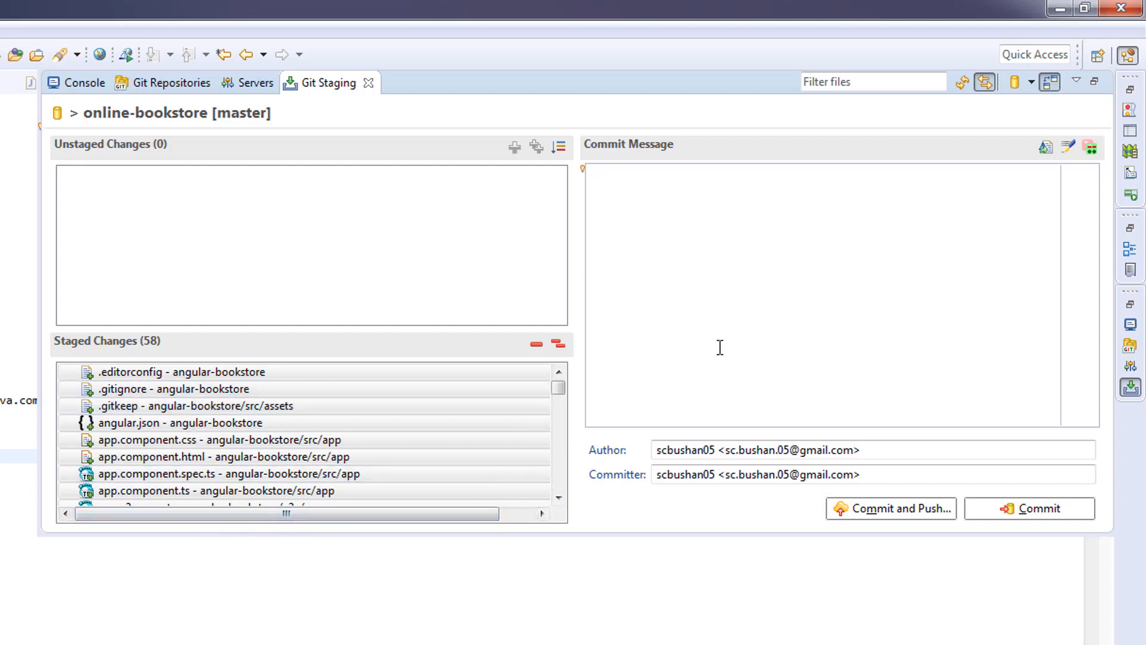
# Step: Commit and push with message "Created angular project and completed the feature 1."
pyautogui.write('Created angular project and completed the freat')
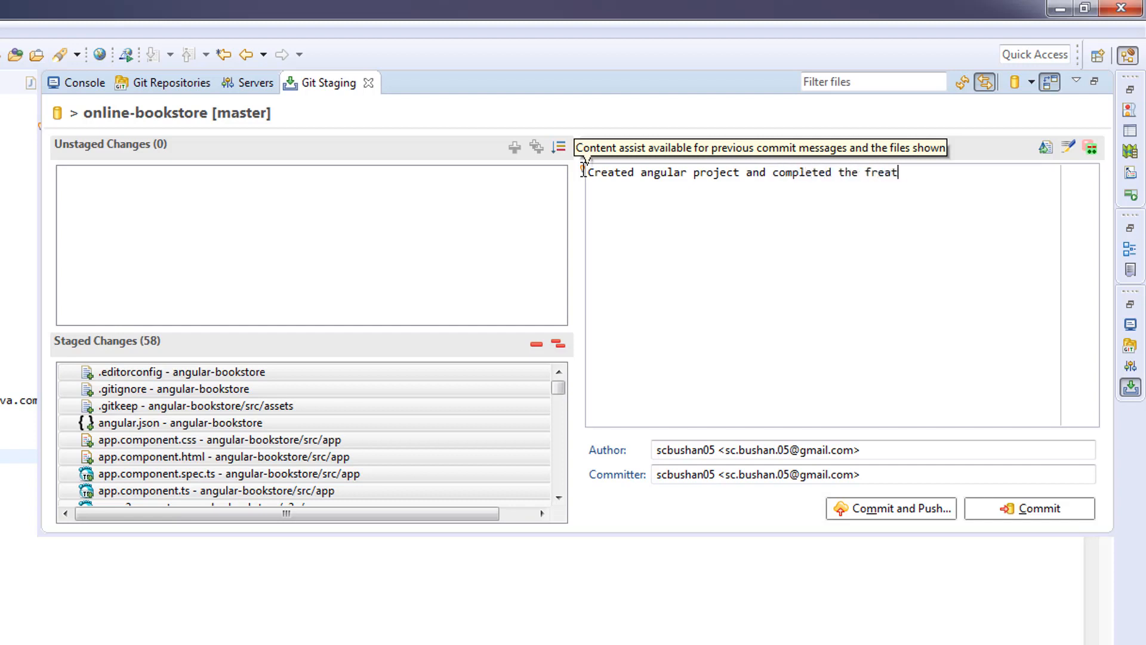
pyautogui.press('BackSpace')
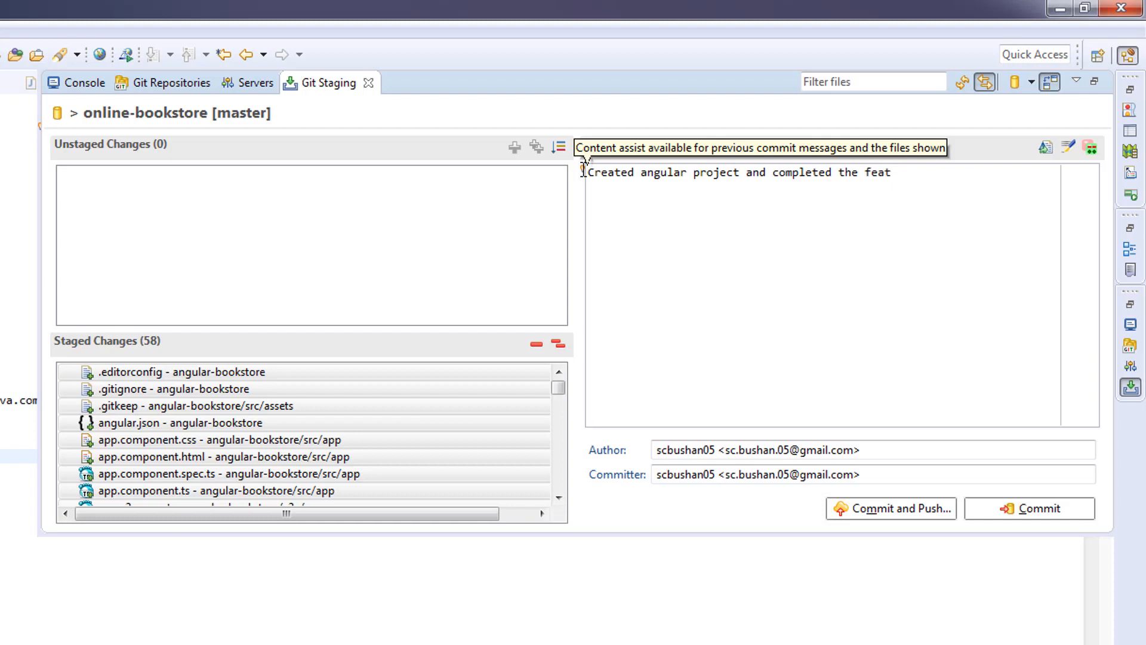
pyautogui.write('ure')
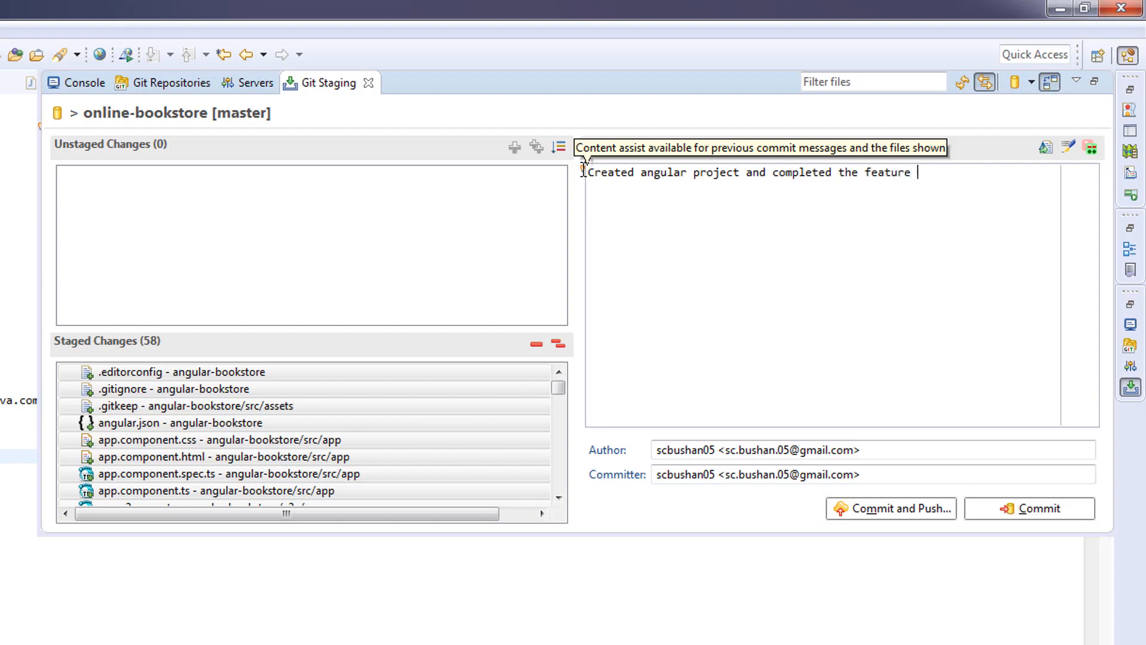
pyautogui.write('1.')
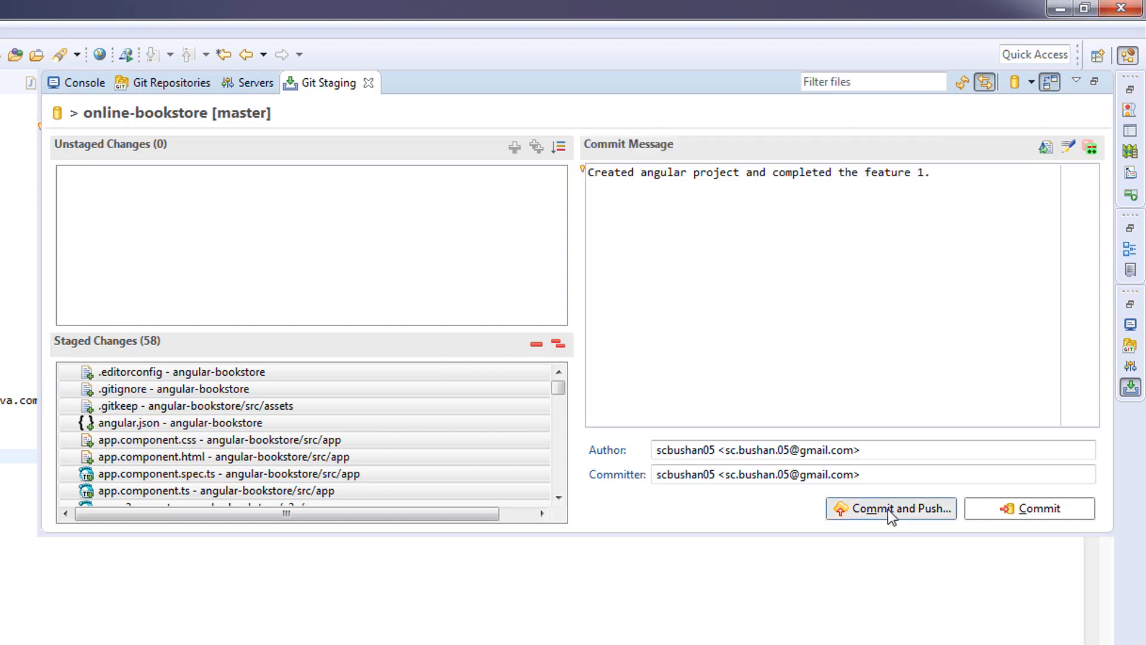
pyautogui.click(890, 509)
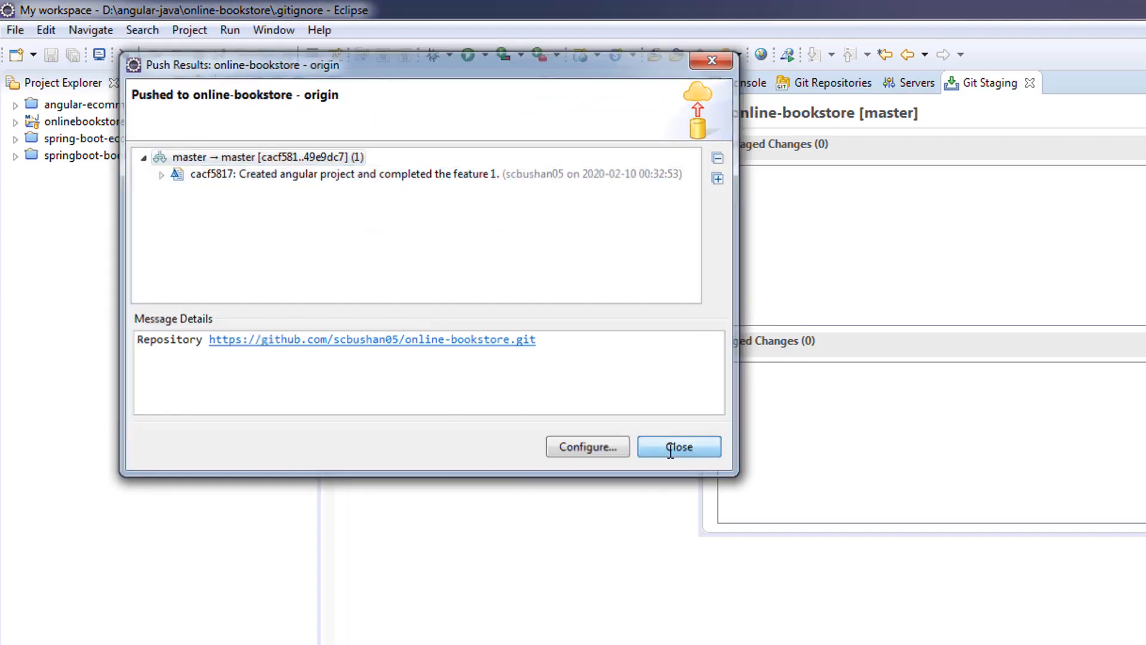
# Step: Dismiss the Push Results dialog confirming the commit reached origin master
pyautogui.click(678, 447)
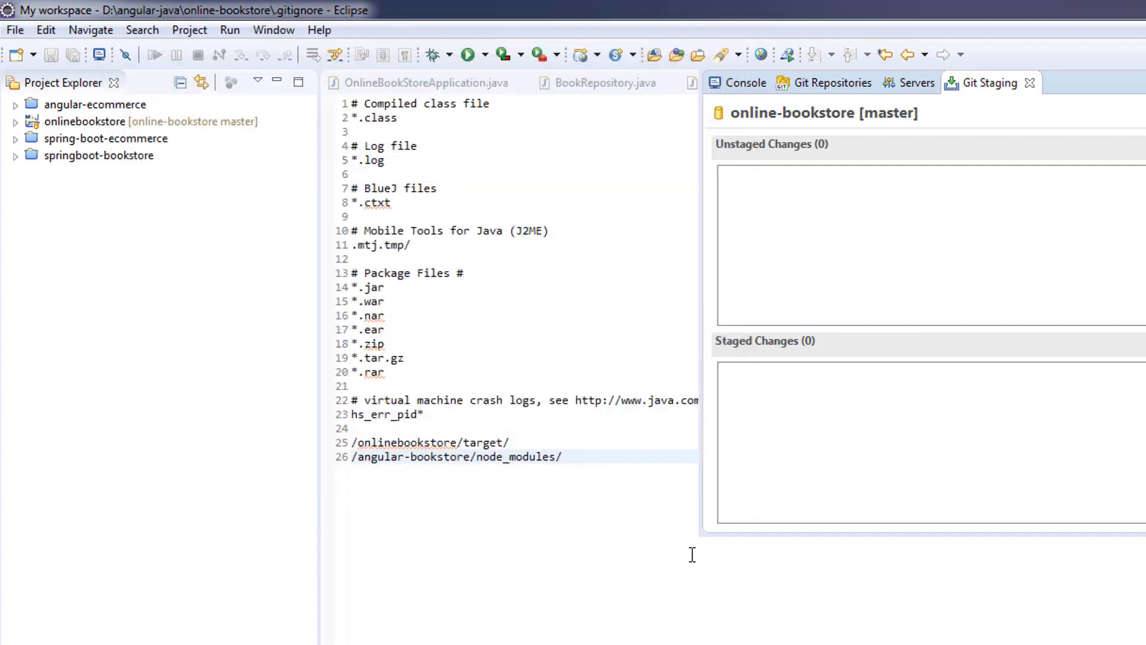